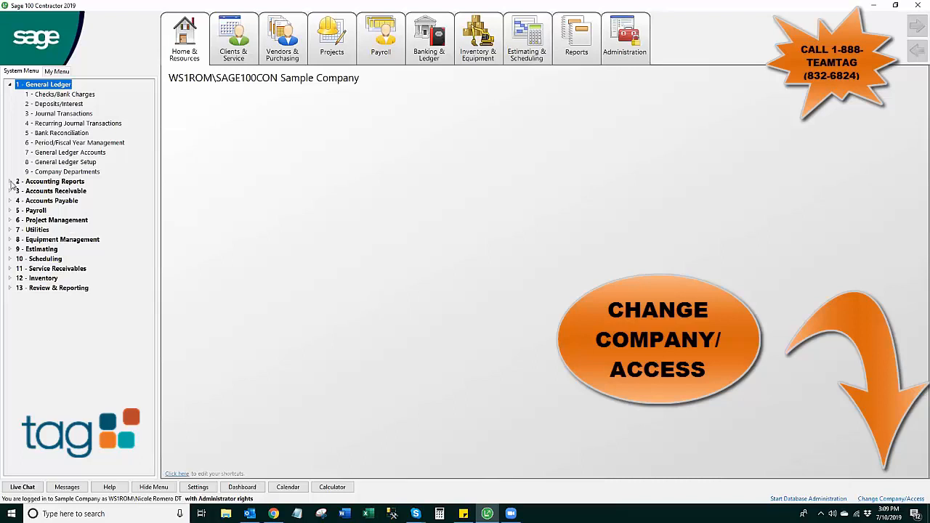
Step: Expand 2 - Accounting Reports in the System Menu tree under General Ledger
click(52, 180)
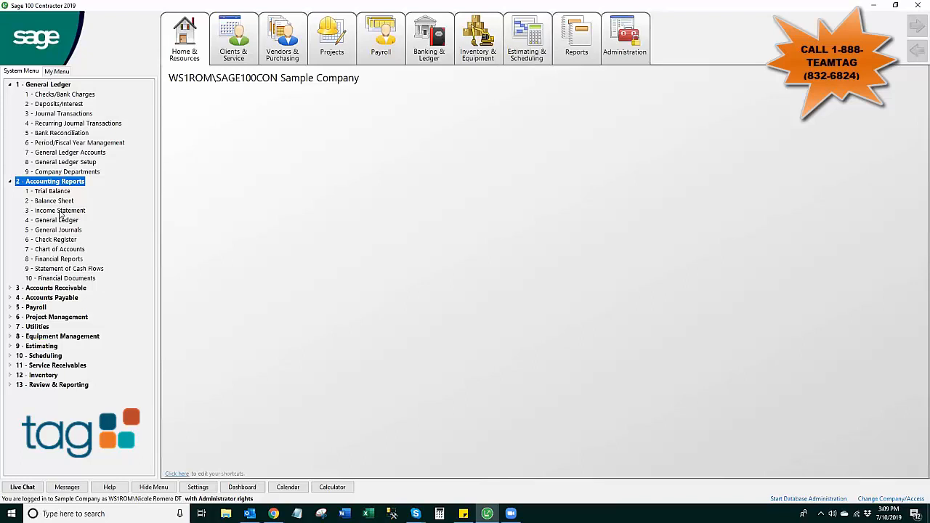
mouse_move(151, 202)
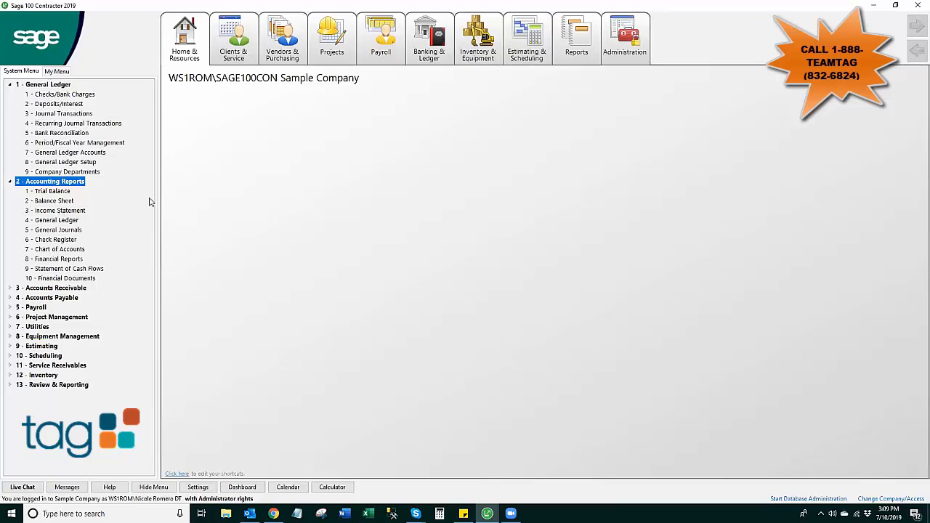
Step: Launch 2-8 Financial Reports, showing the System-Docs_Finance form for period 06 2018
click(55, 259)
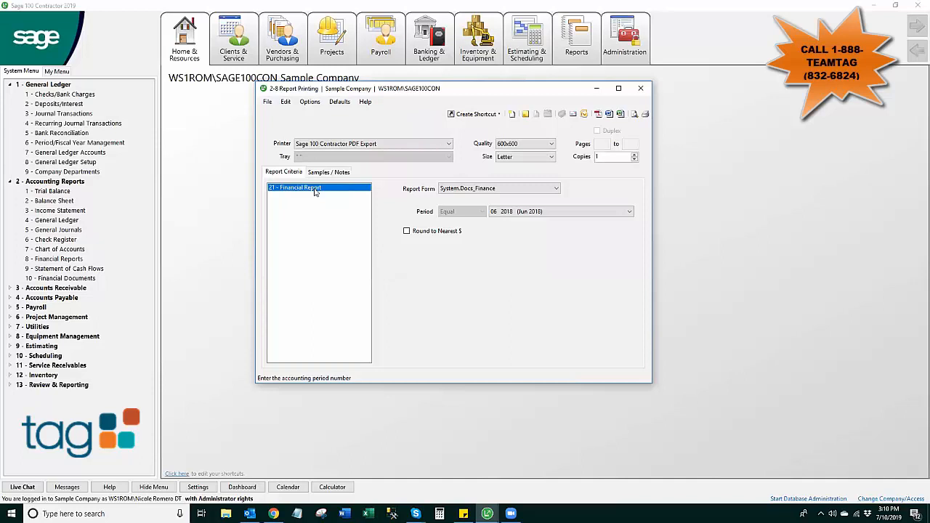
mouse_move(529, 235)
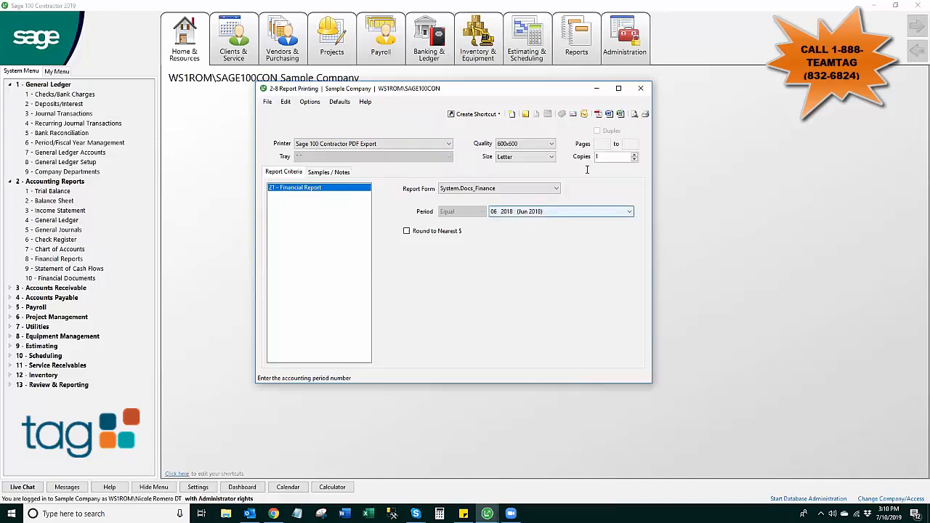
Step: Preview the financial report combined across companies via the Combine Companies dialog
click(634, 113)
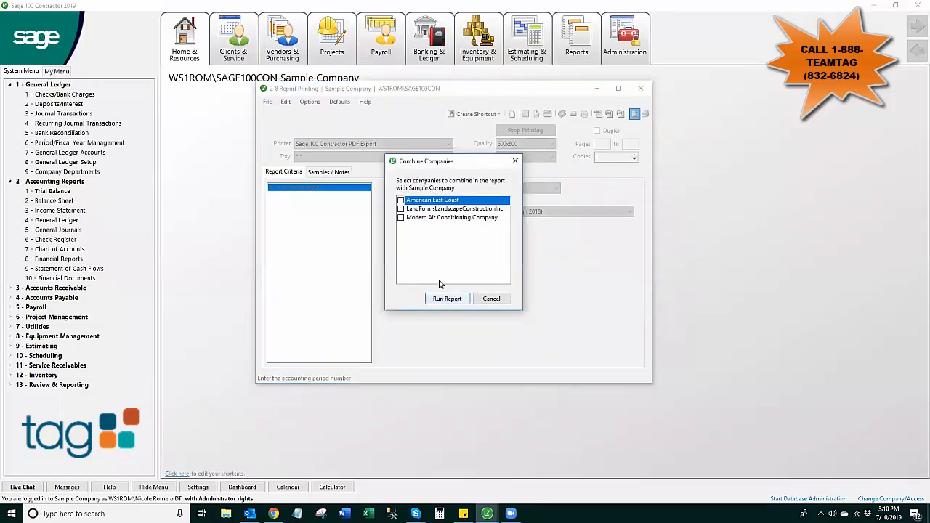
mouse_move(460, 290)
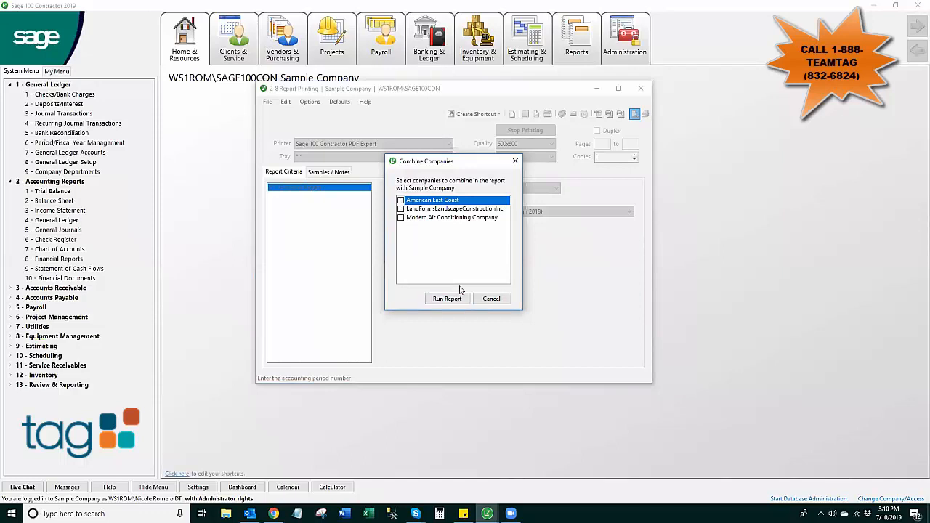
click(448, 298)
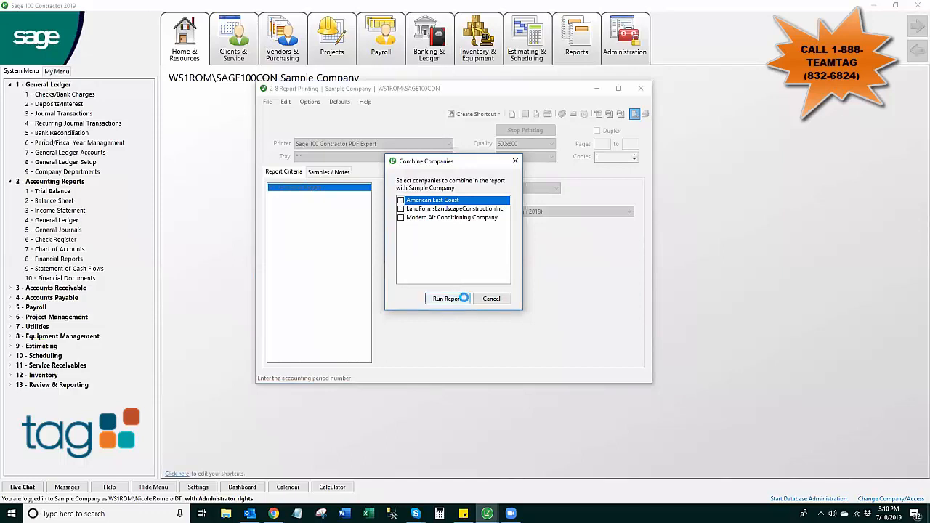
click(448, 298)
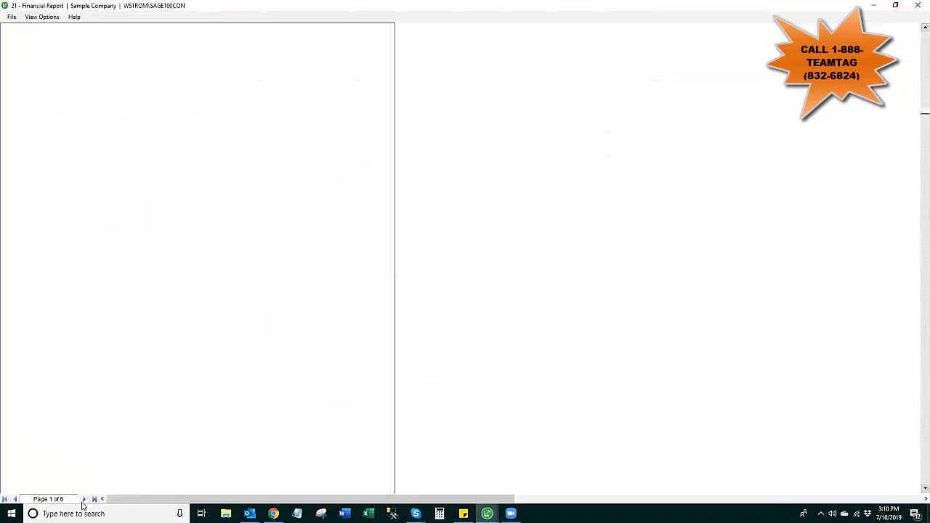
Step: Page to the Income and Expenses section of the preview, then close the preview window
click(83, 500)
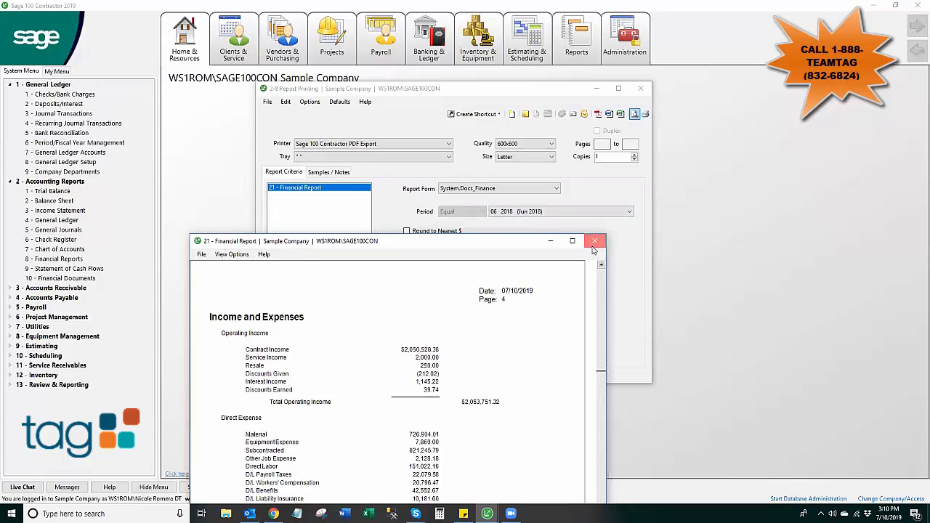
click(594, 241)
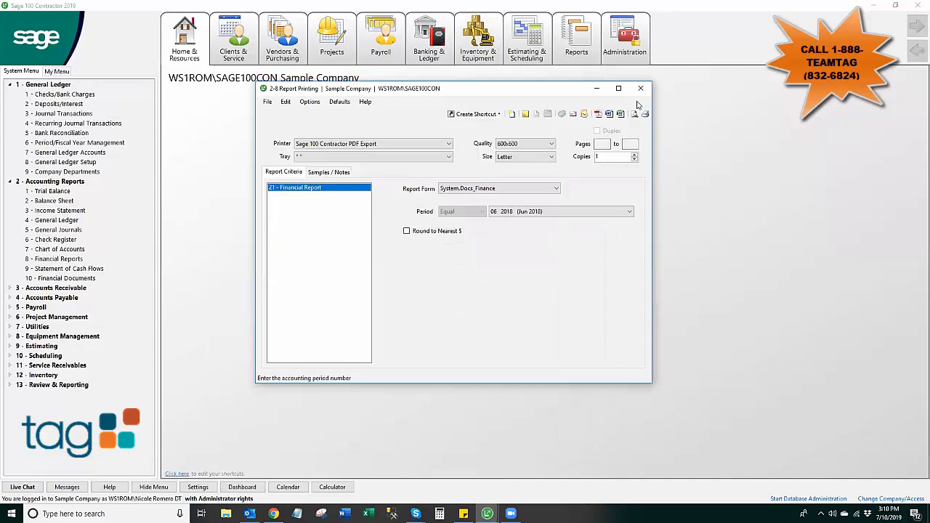
mouse_move(639, 89)
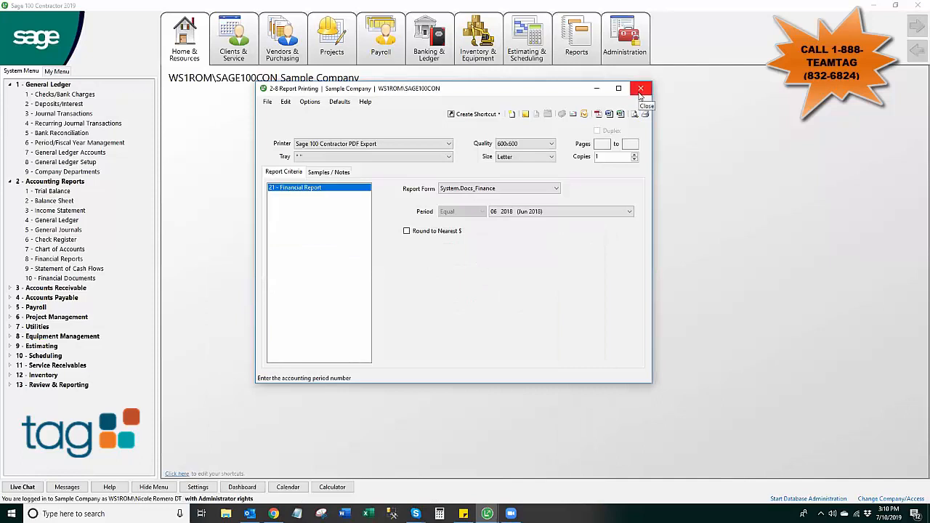